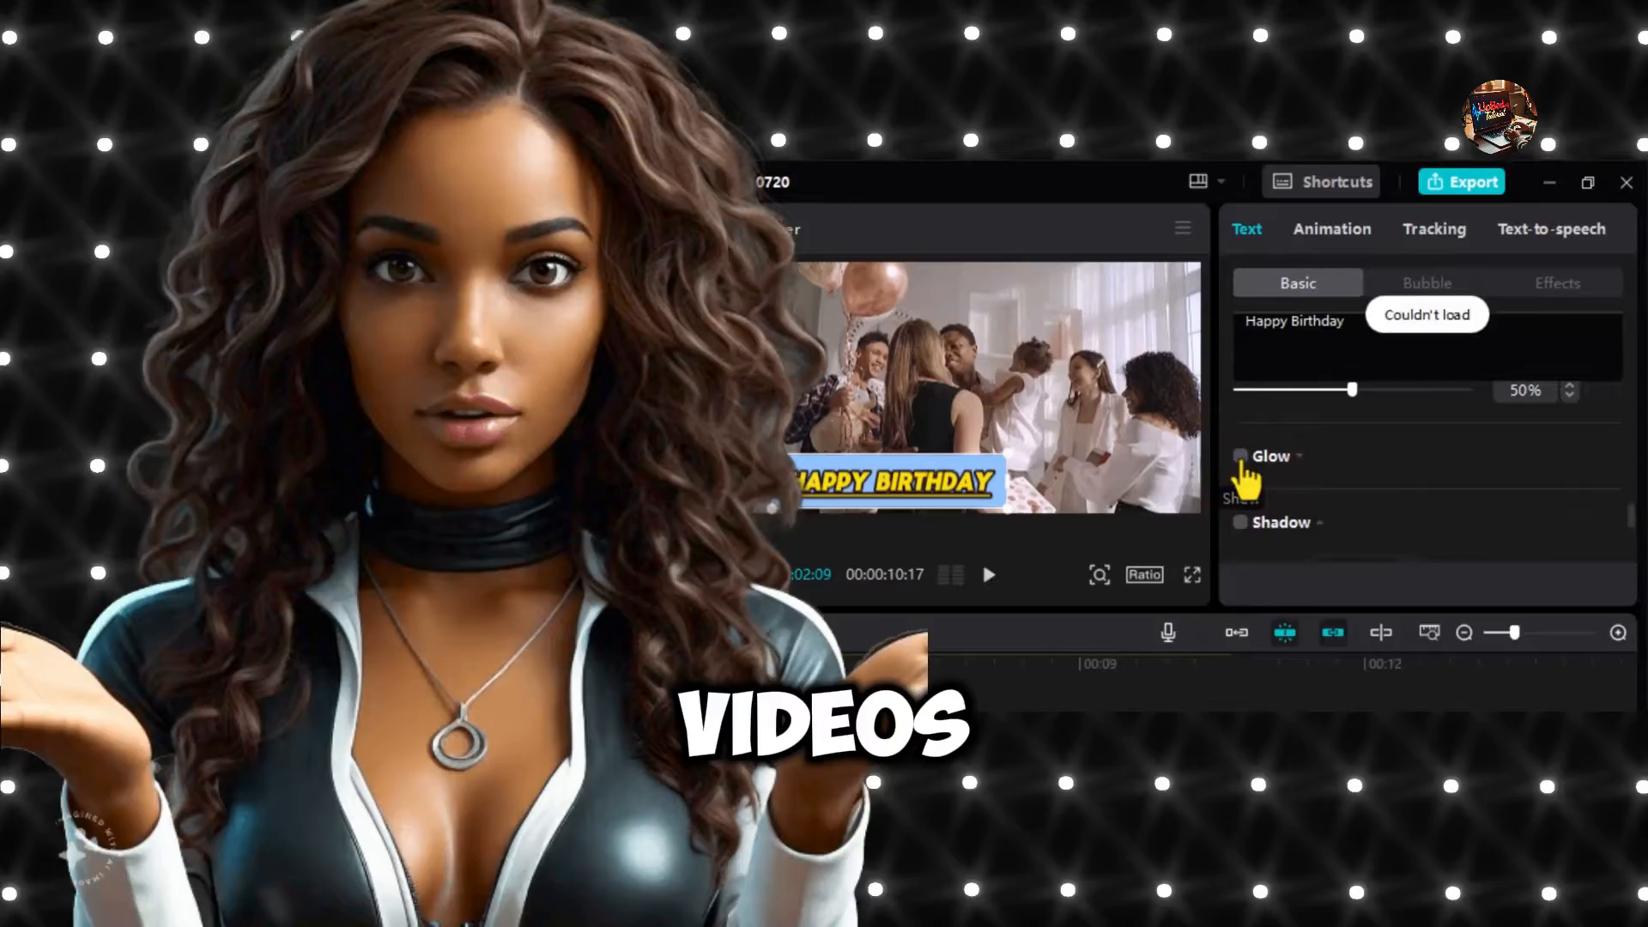
Add the Default text preset above the party video from the Text library
left_click(1331, 228)
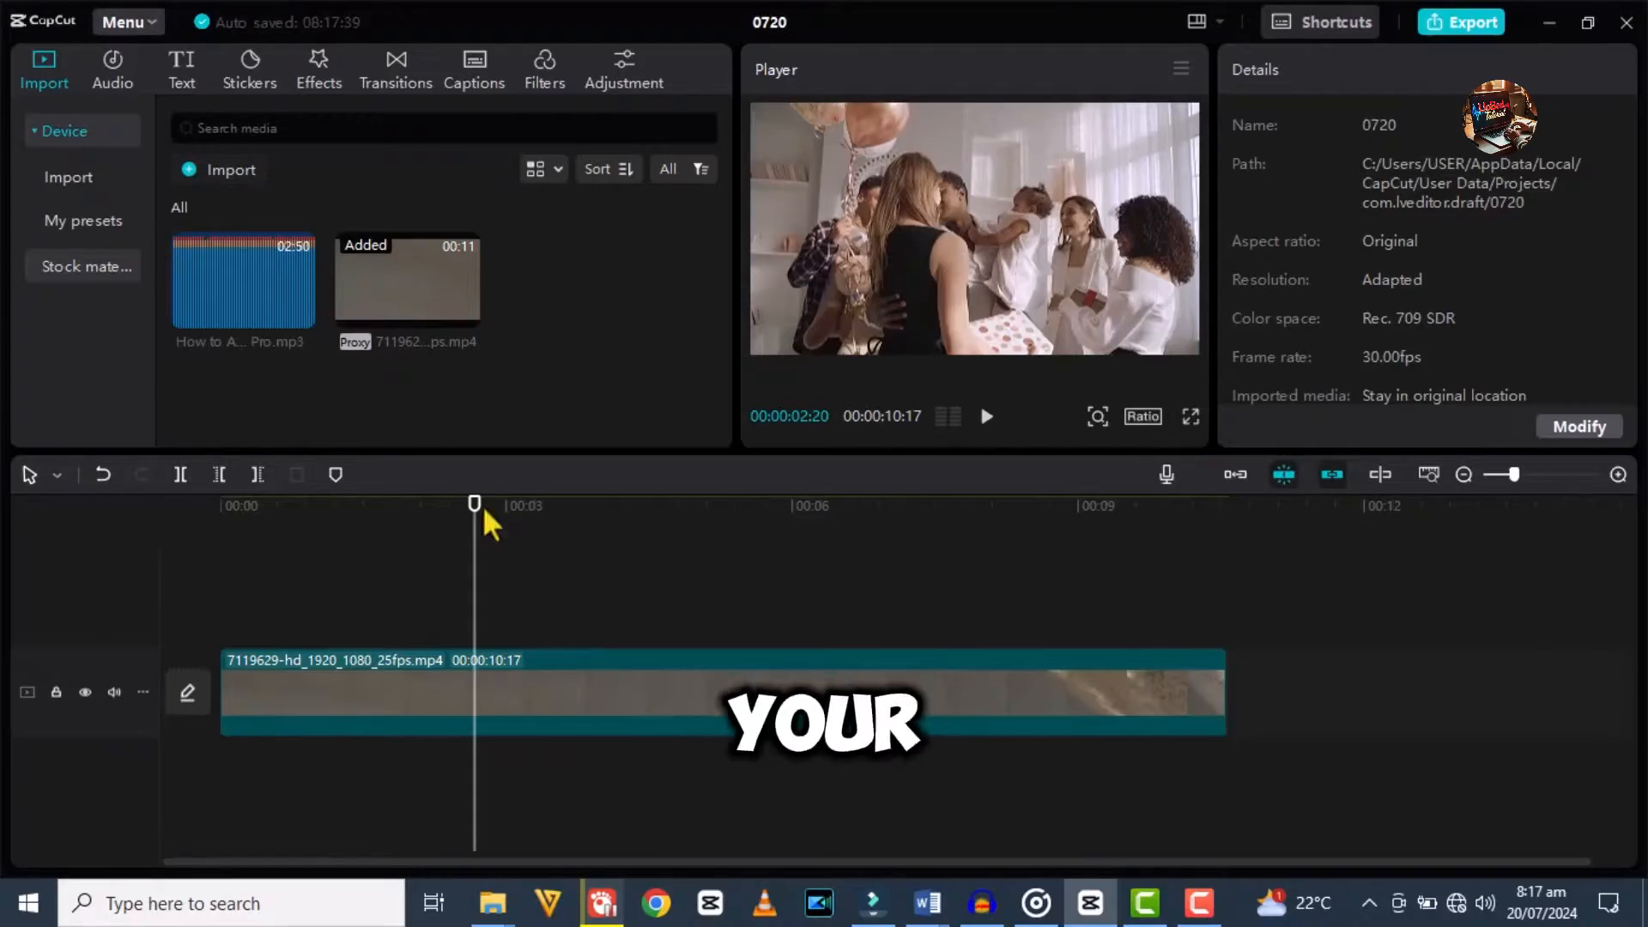
left_click(182, 68)
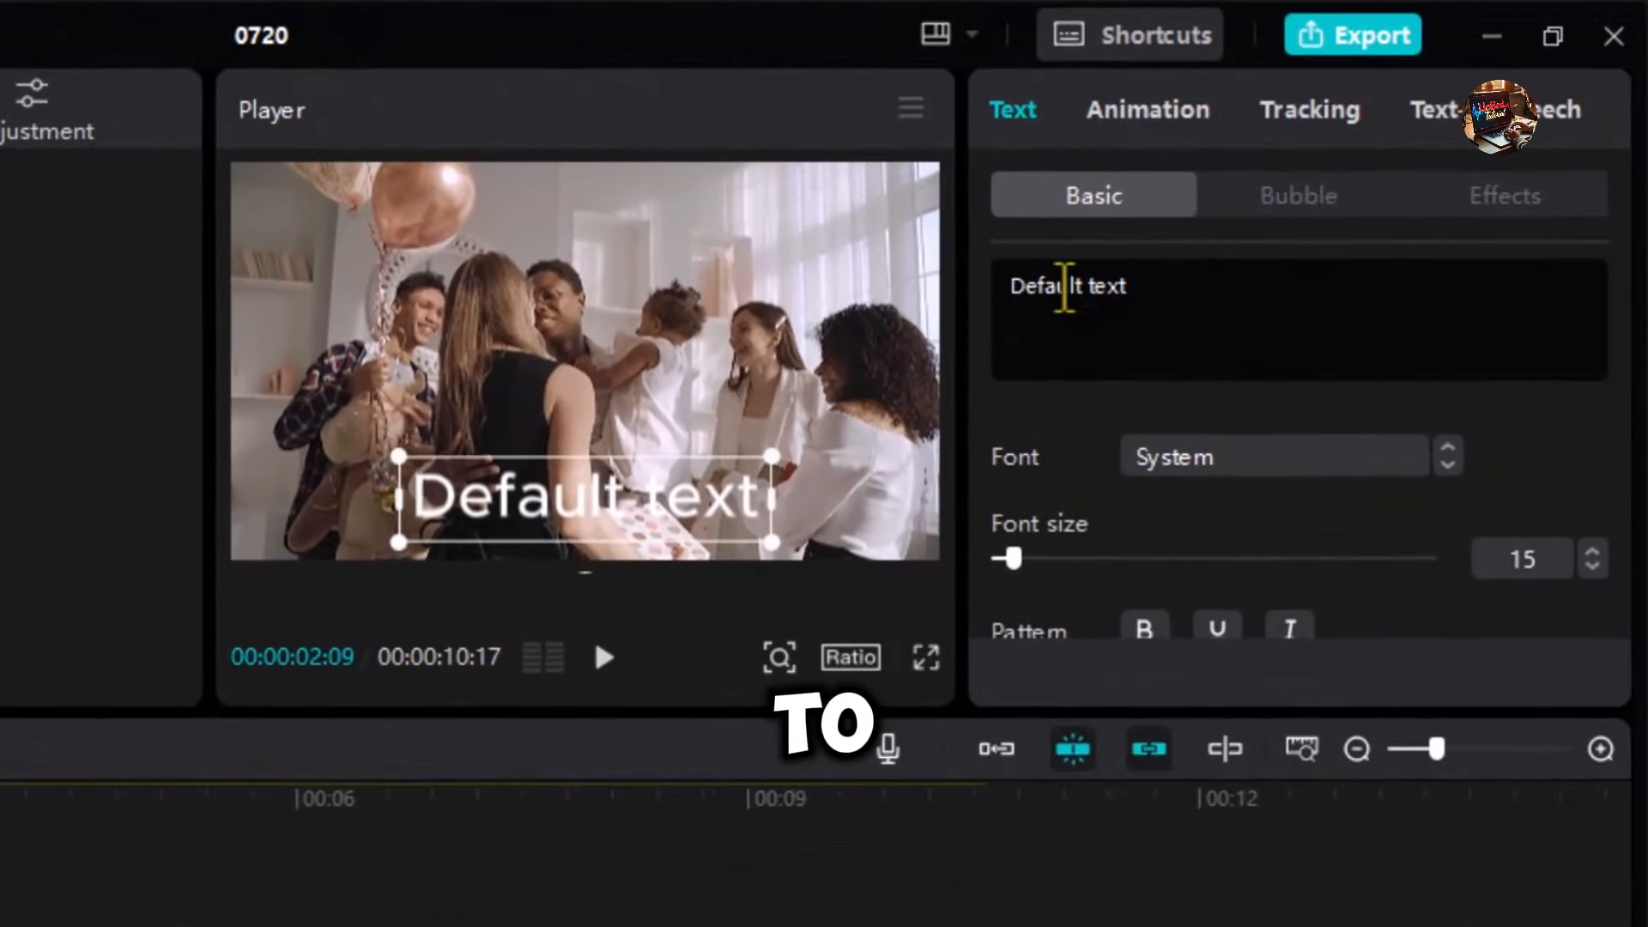
Replace the placeholder wording with 'Happy Birthday'
triple_click(1067, 285)
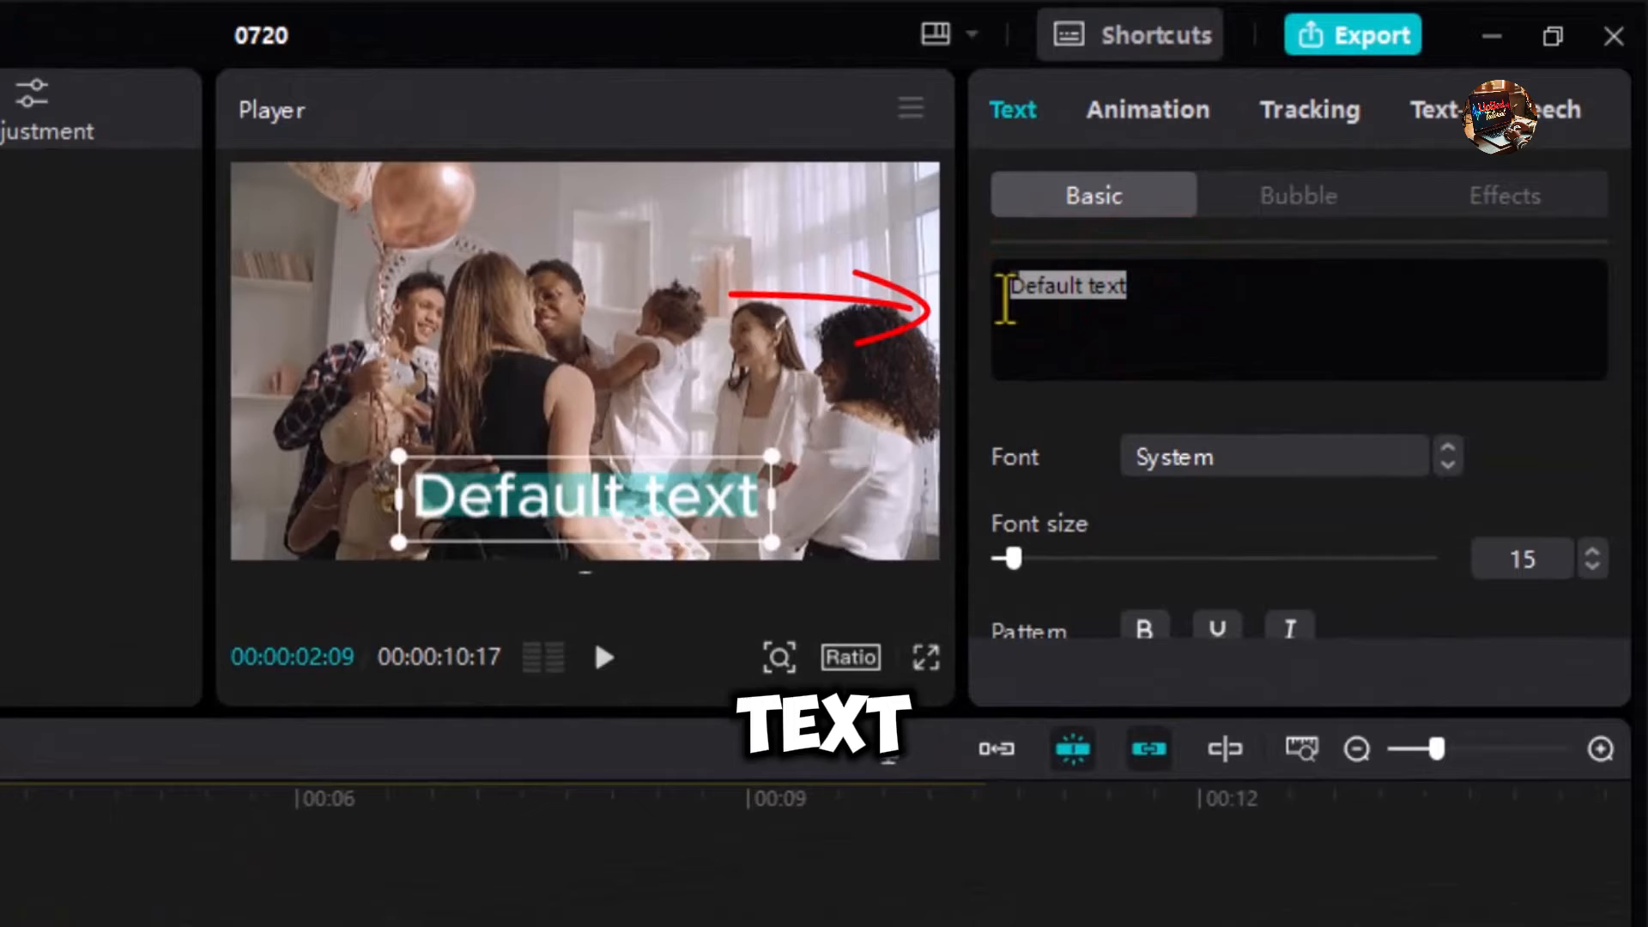
type("Happy Birthday")
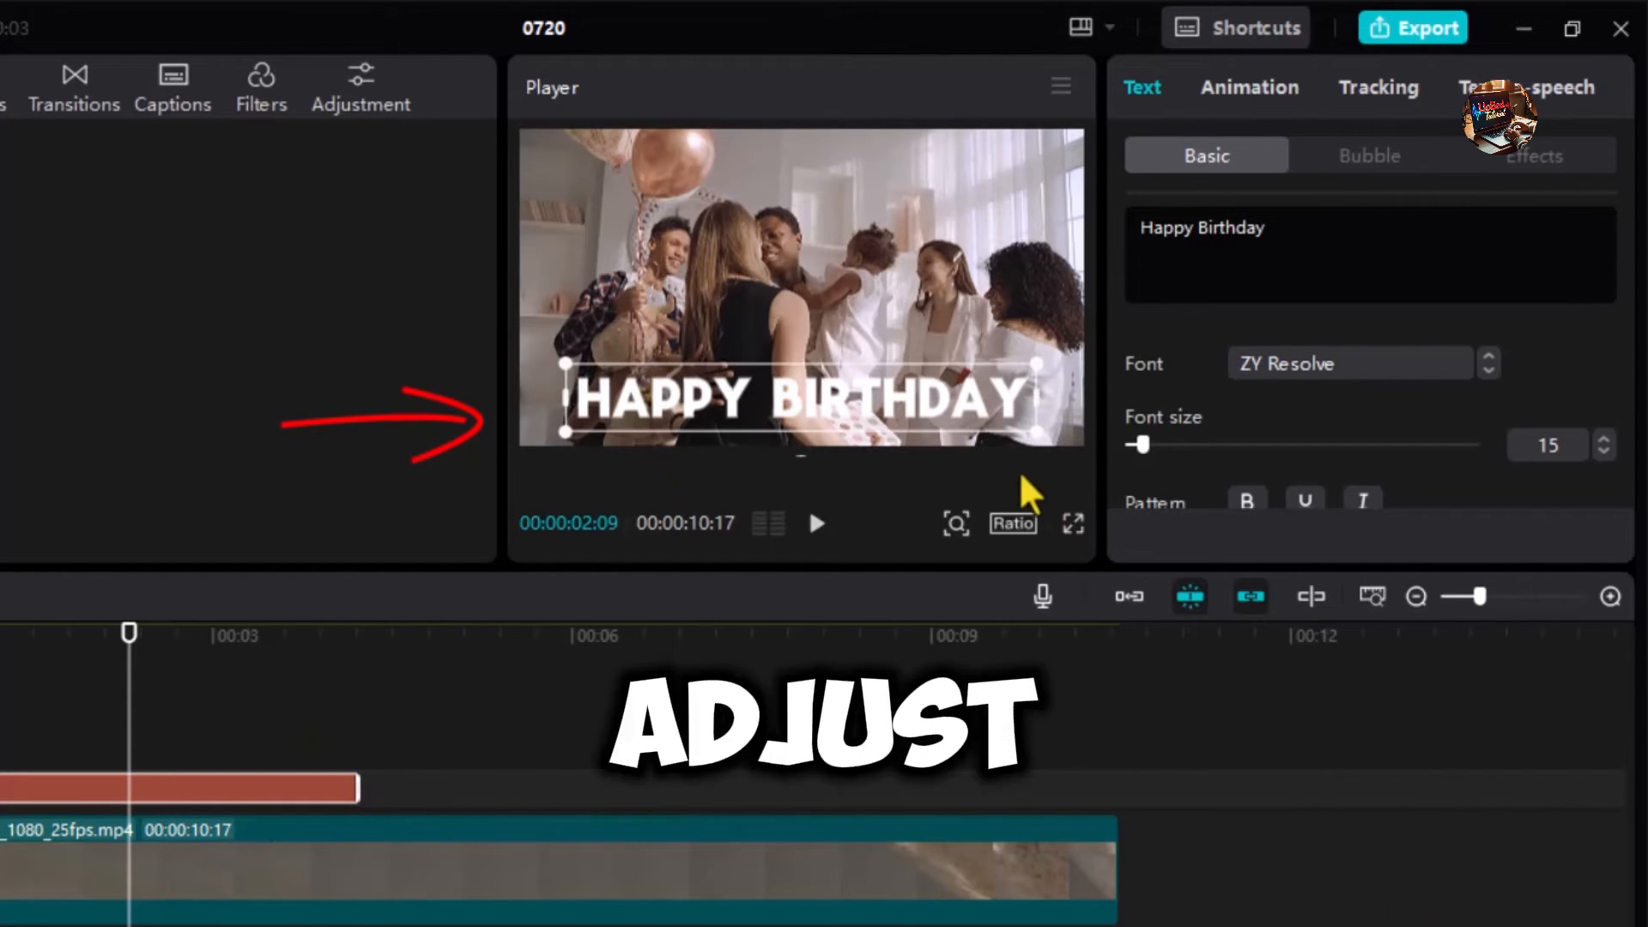
Set the title's font size to 8 and move it to the video's lower left
left_click_drag(1141, 444, 1183, 444)
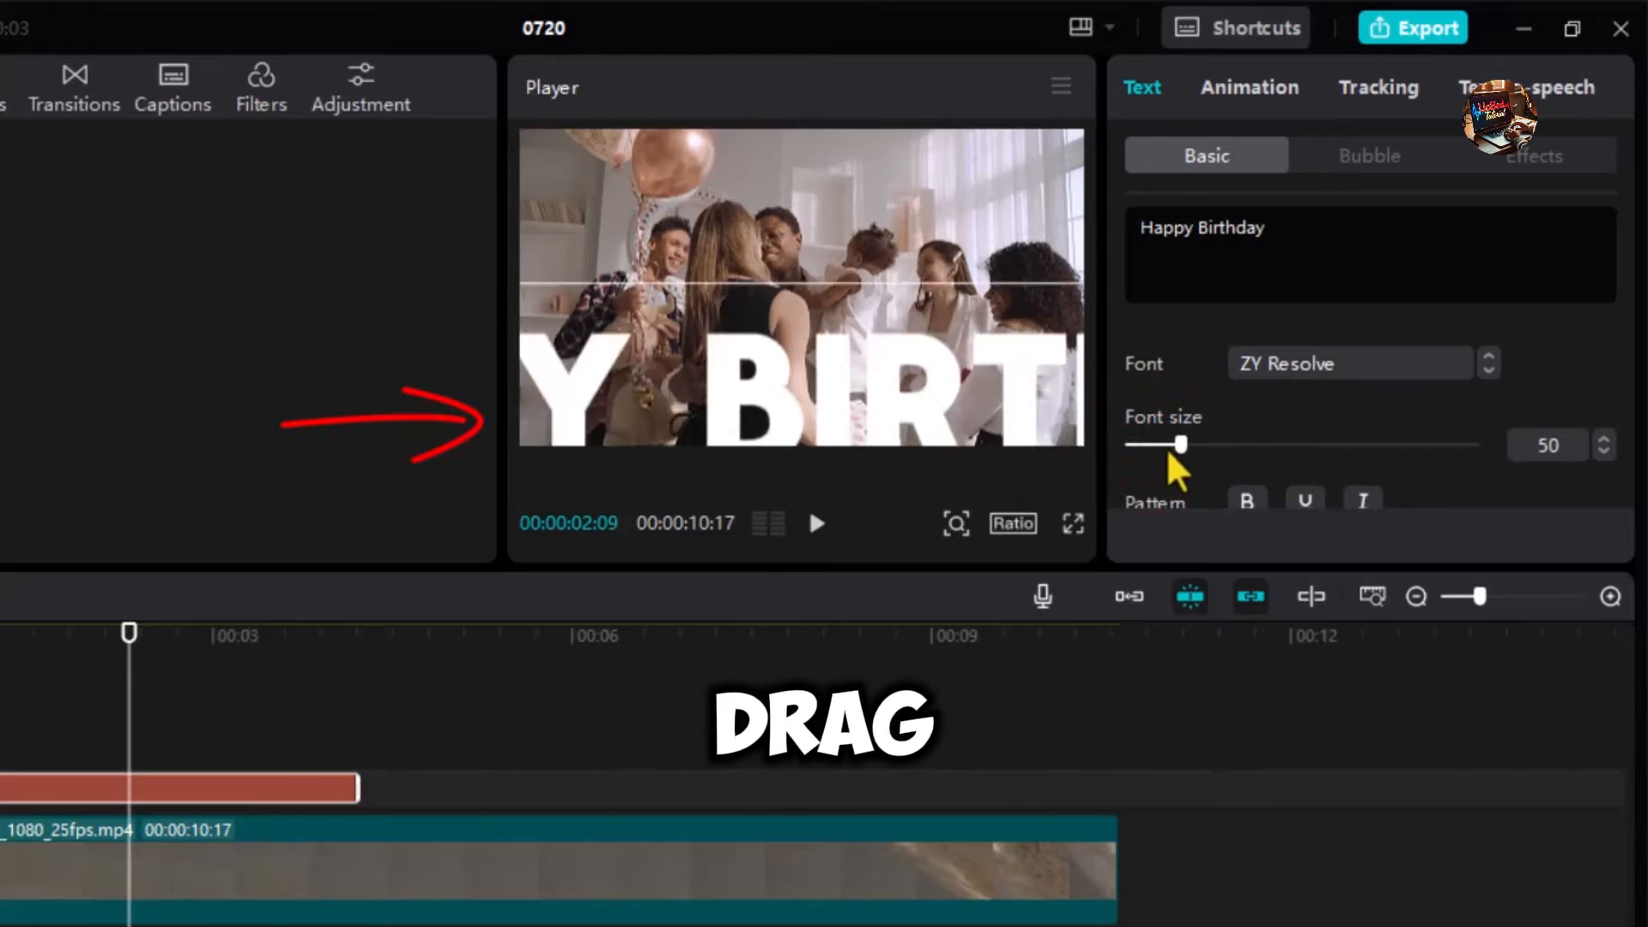
left_click_drag(1183, 443, 1134, 443)
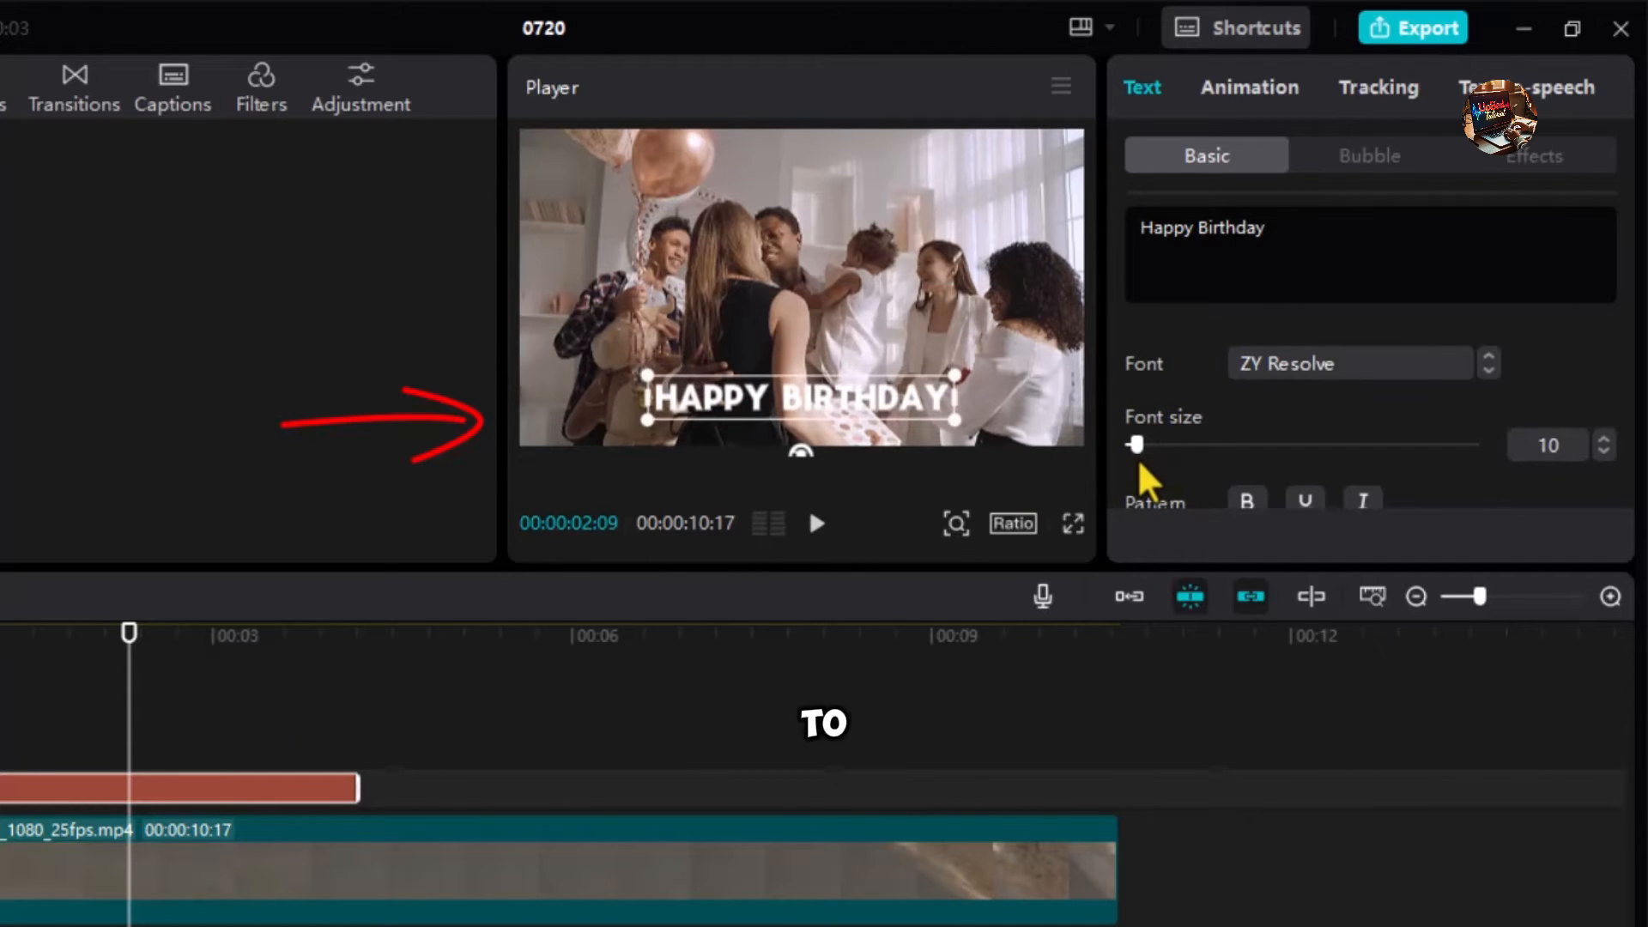
left_click_drag(1137, 444, 1129, 444)
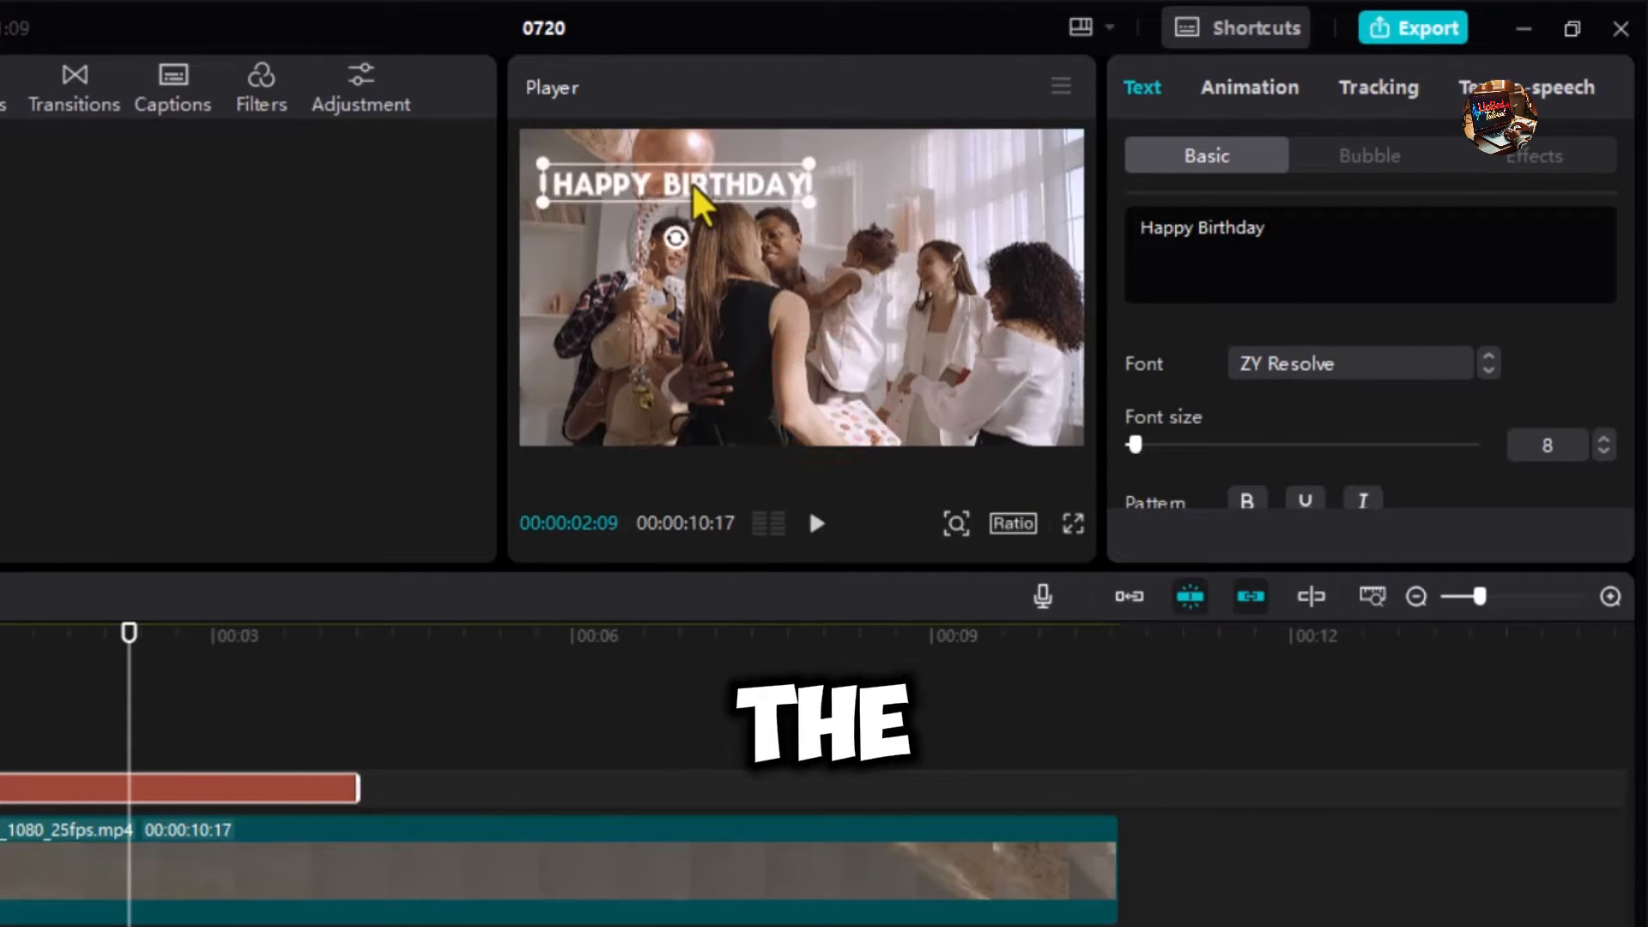
left_click_drag(689, 181, 688, 407)
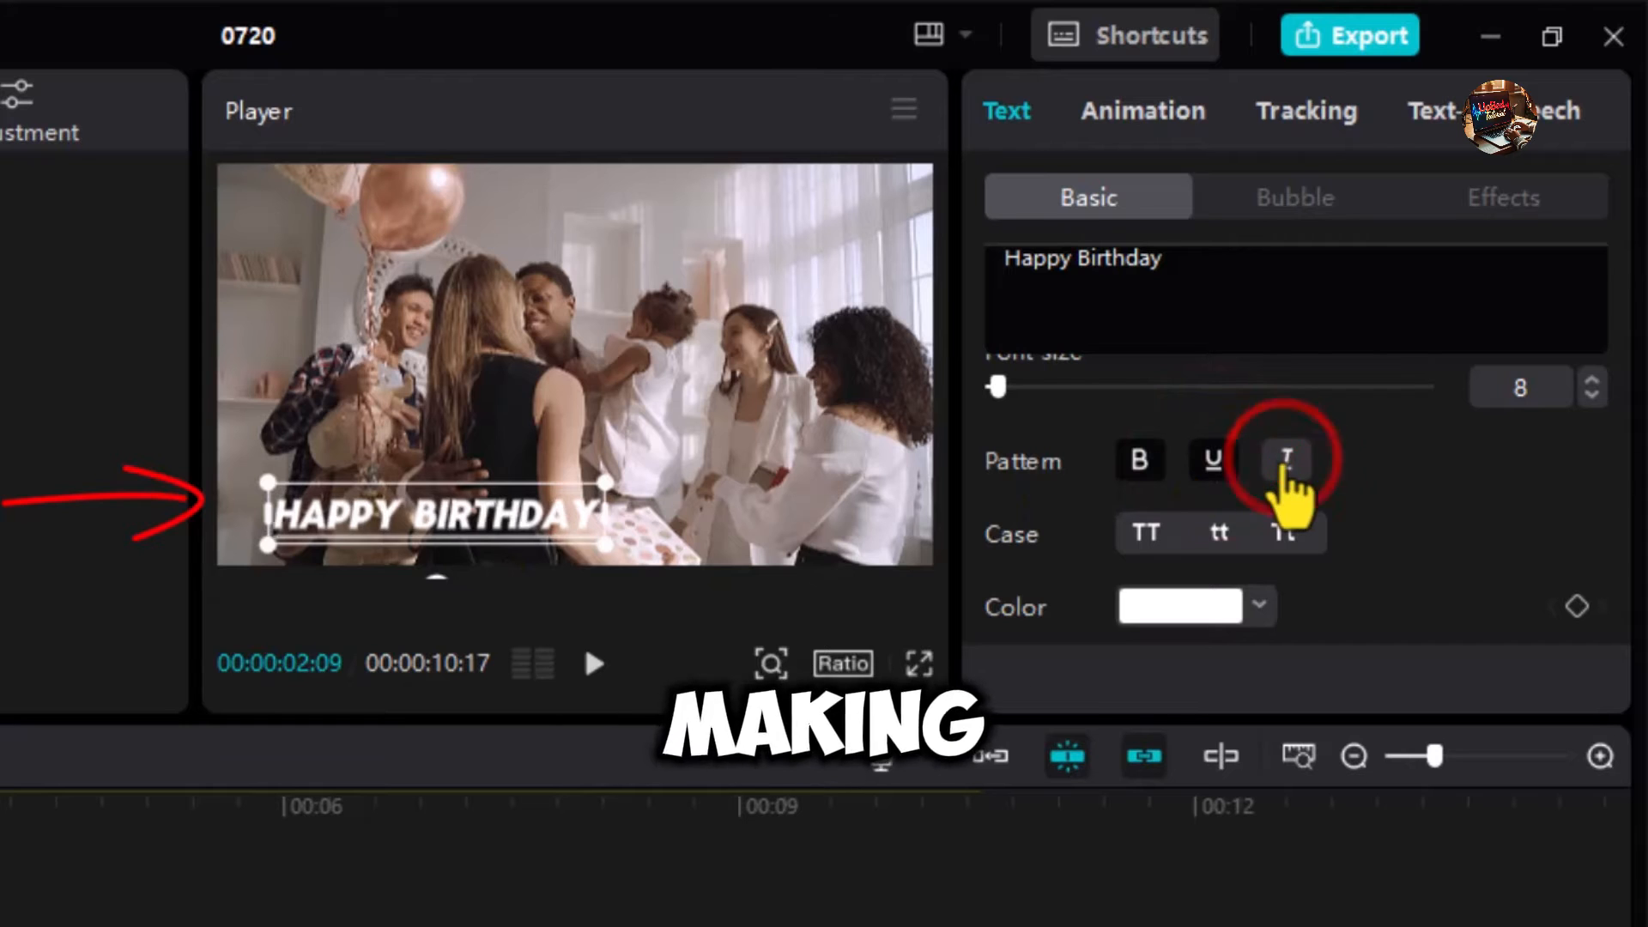
scroll("down", 3)
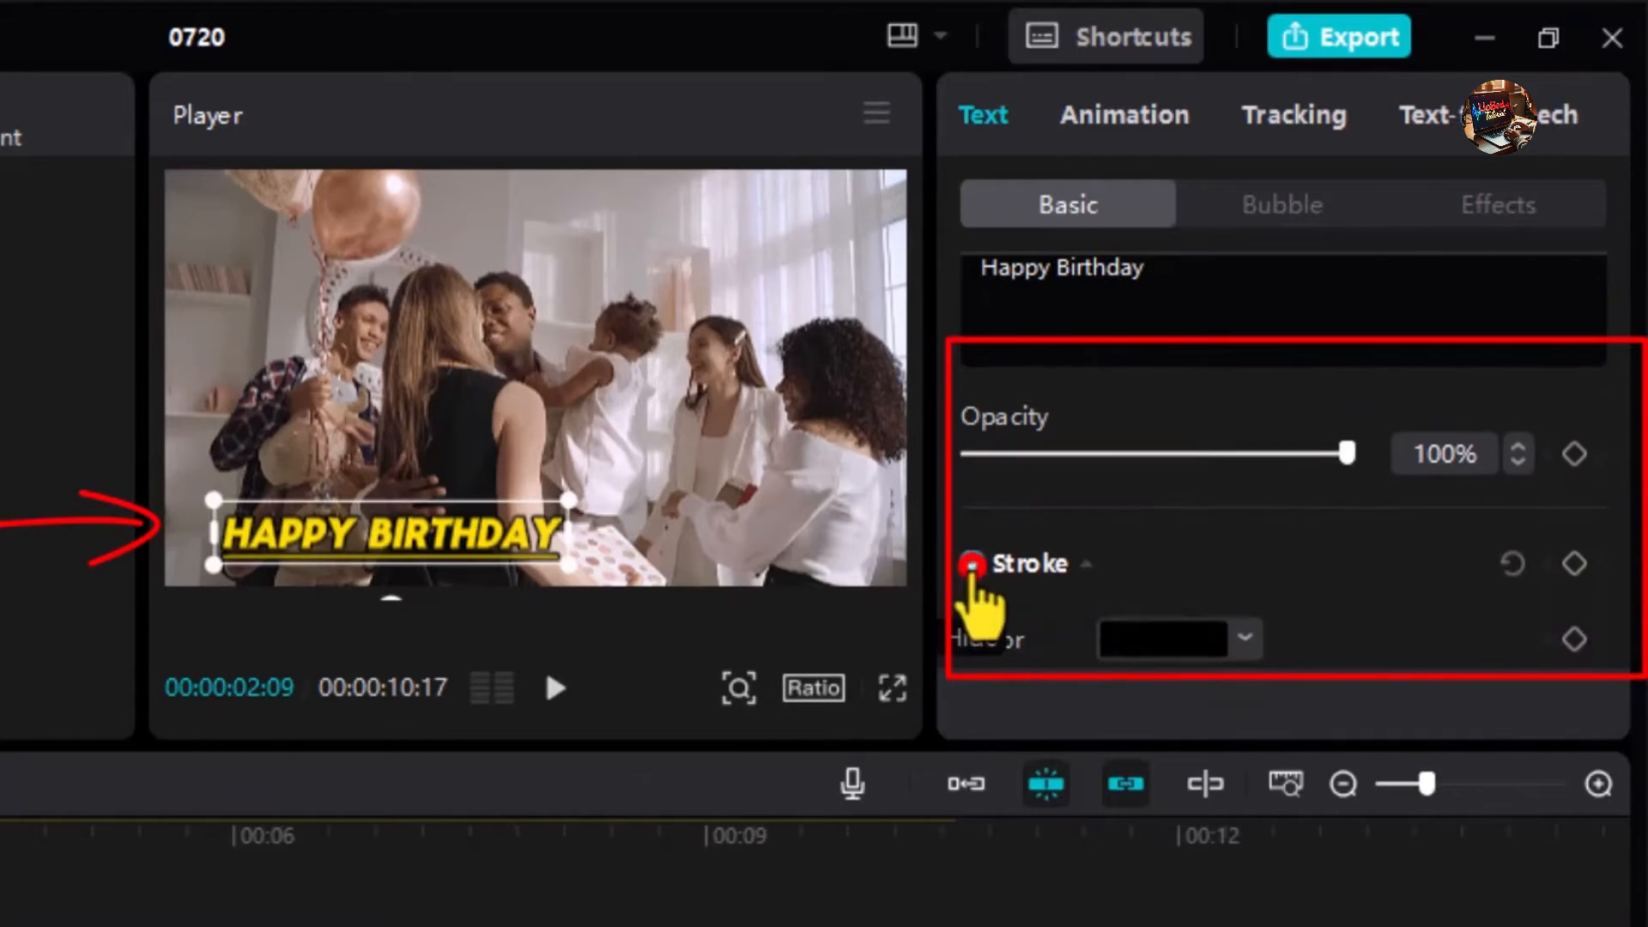
Turn on a stroke outline around the title letters
left_click(971, 563)
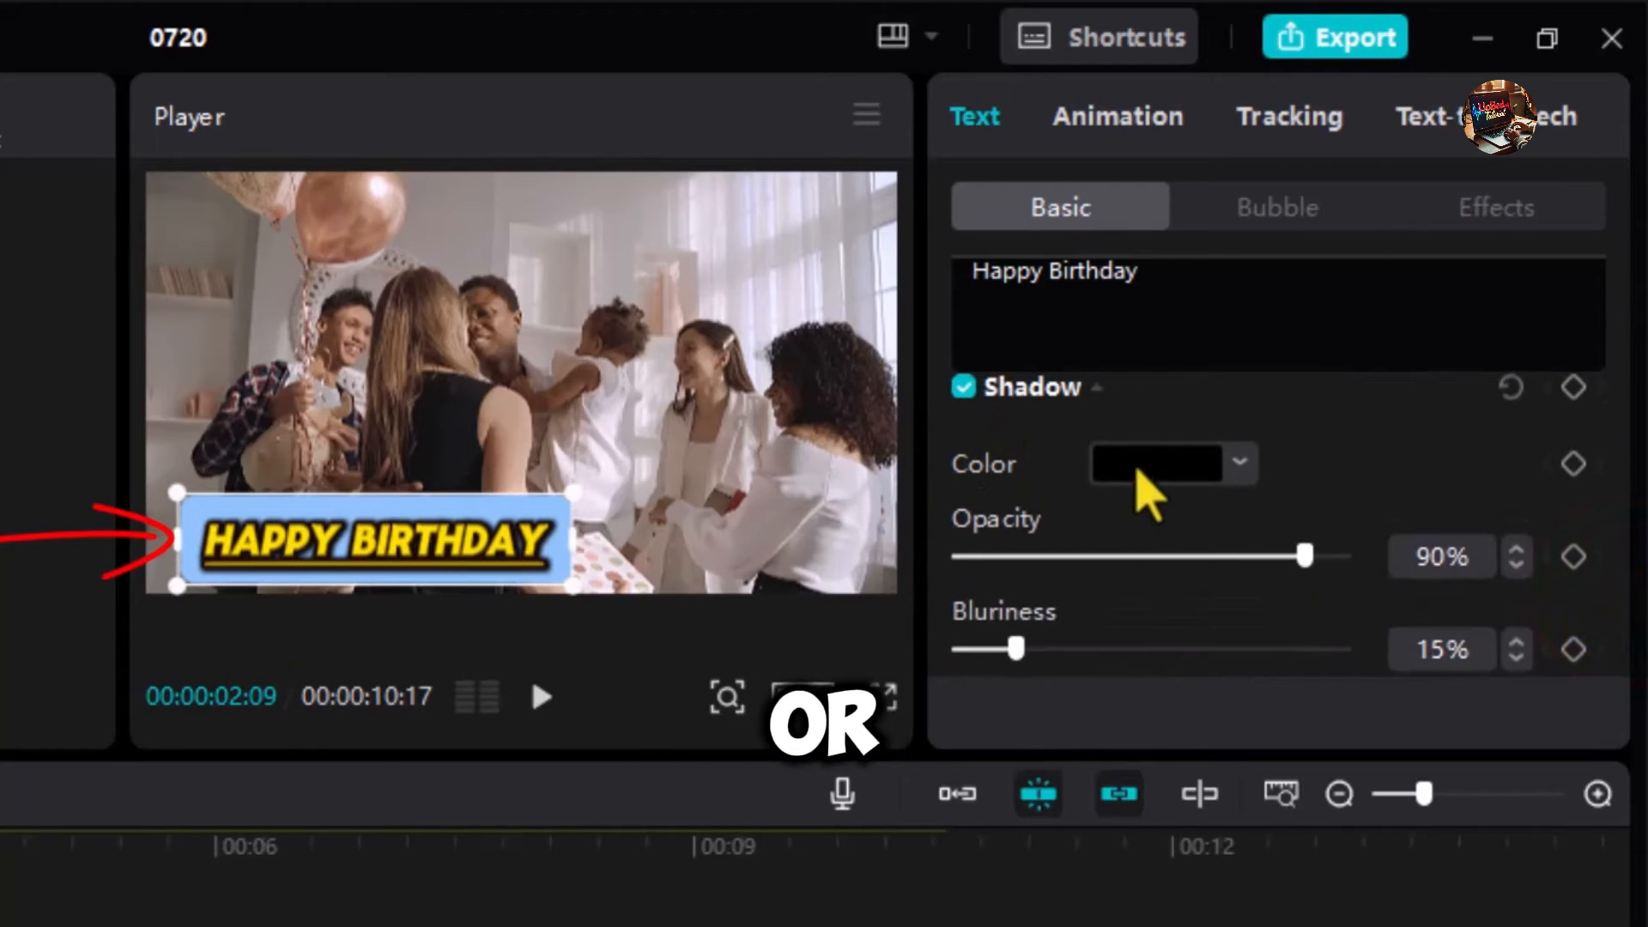
Make the shadow purple with higher opacity and a 19° angle
left_click(1156, 462)
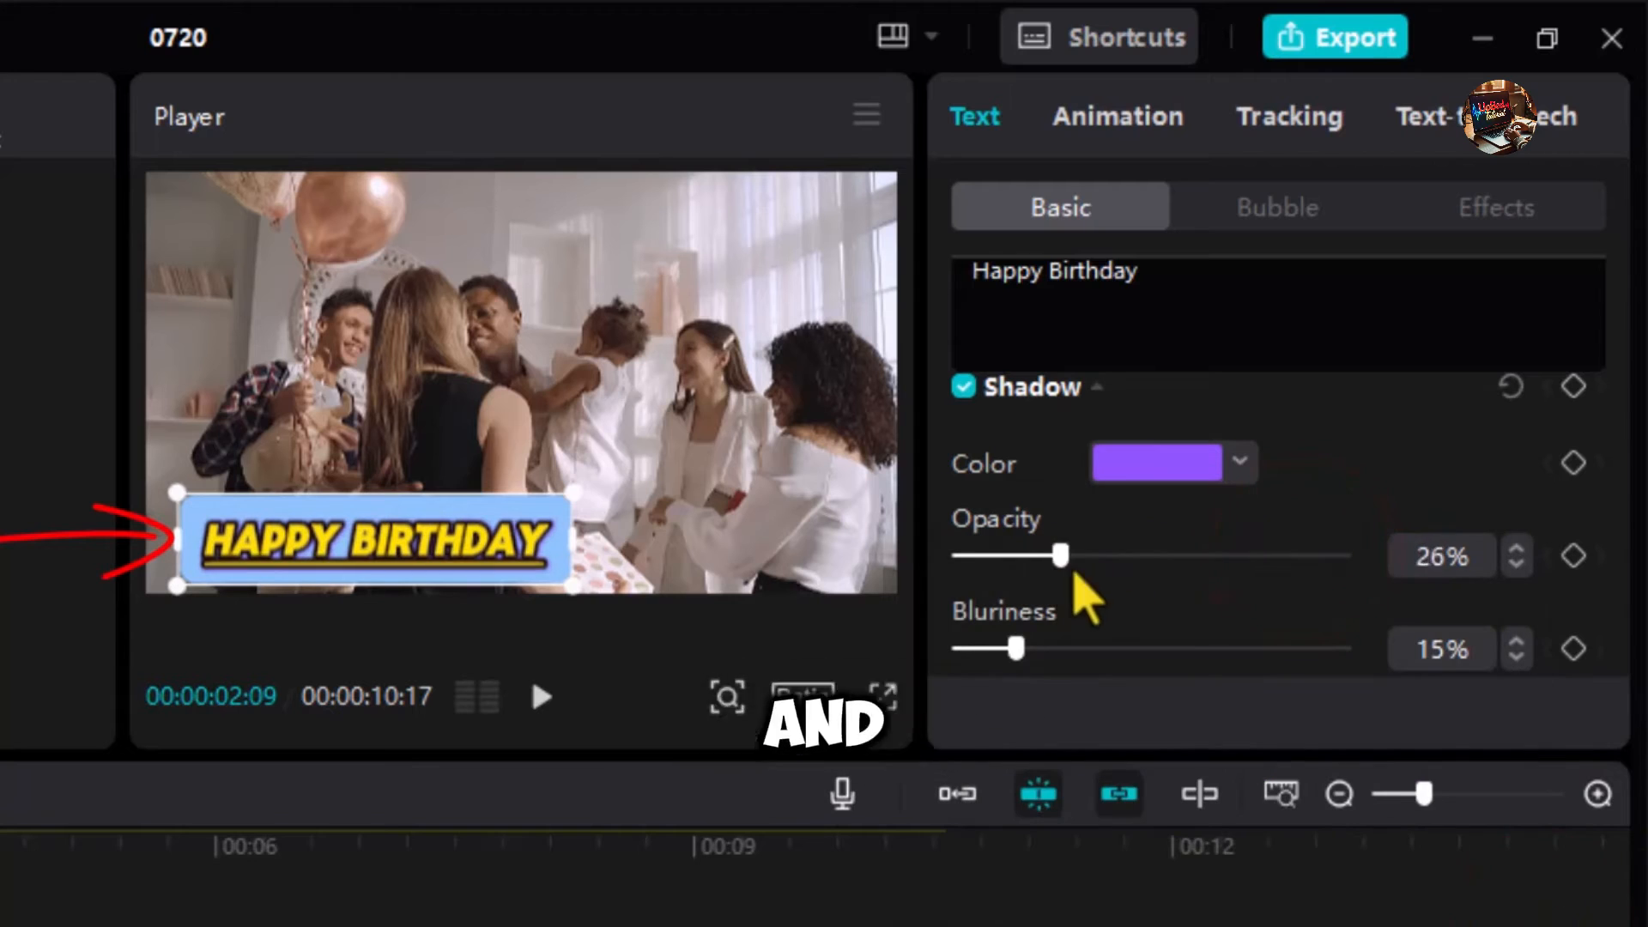
left_click_drag(1033, 556, 1261, 556)
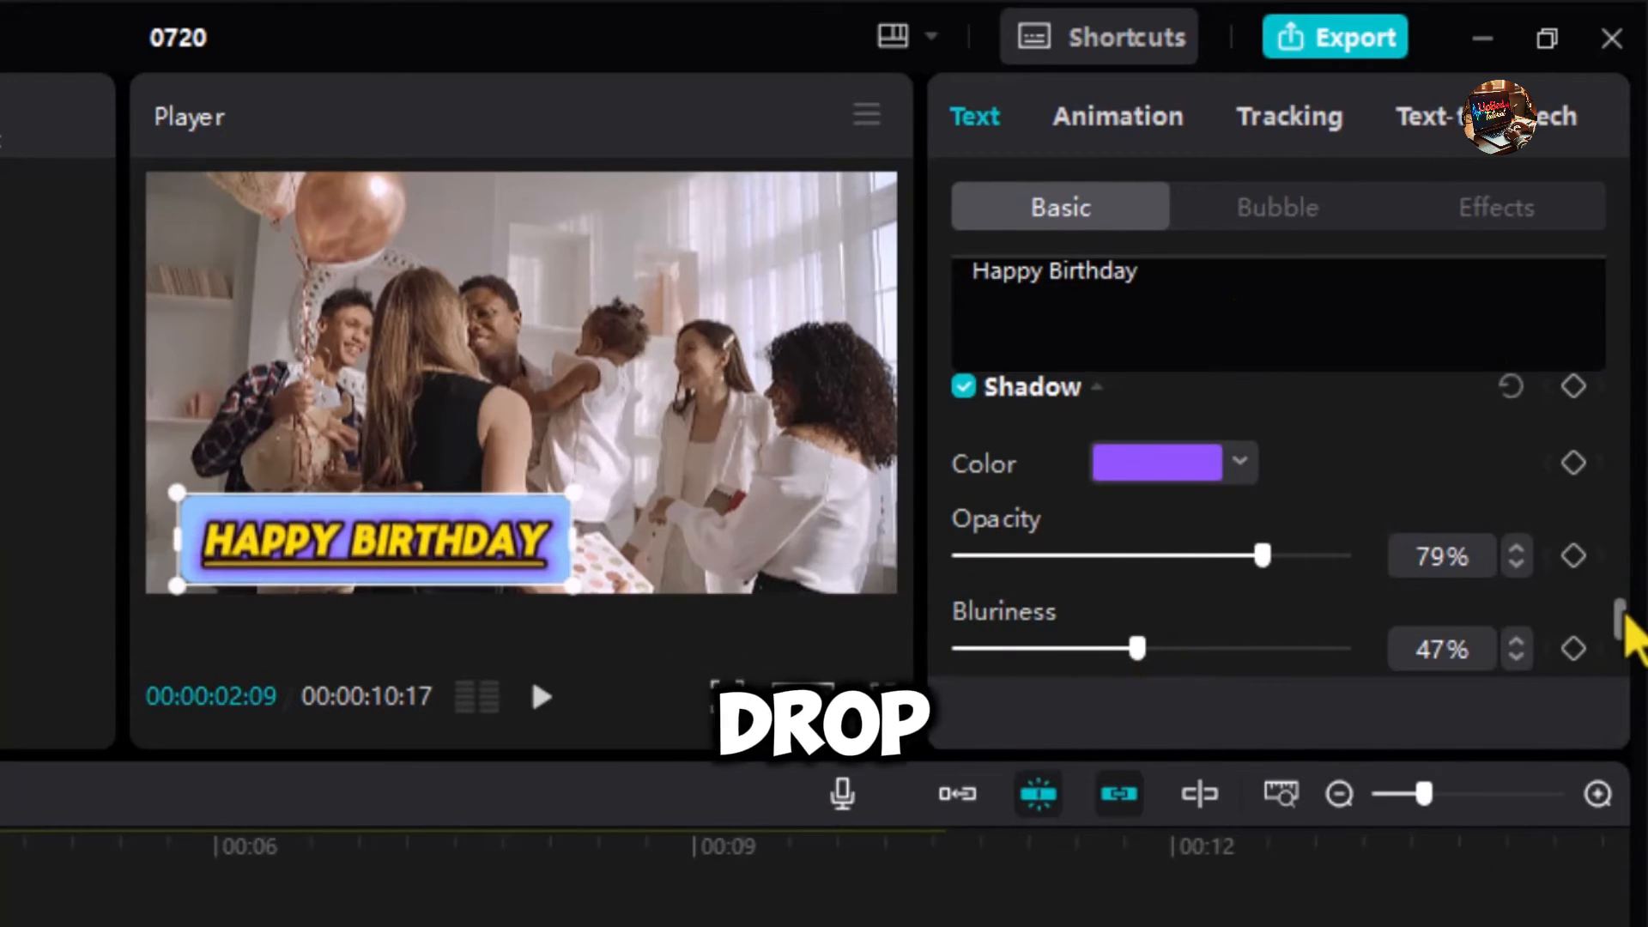
scroll("down", 3)
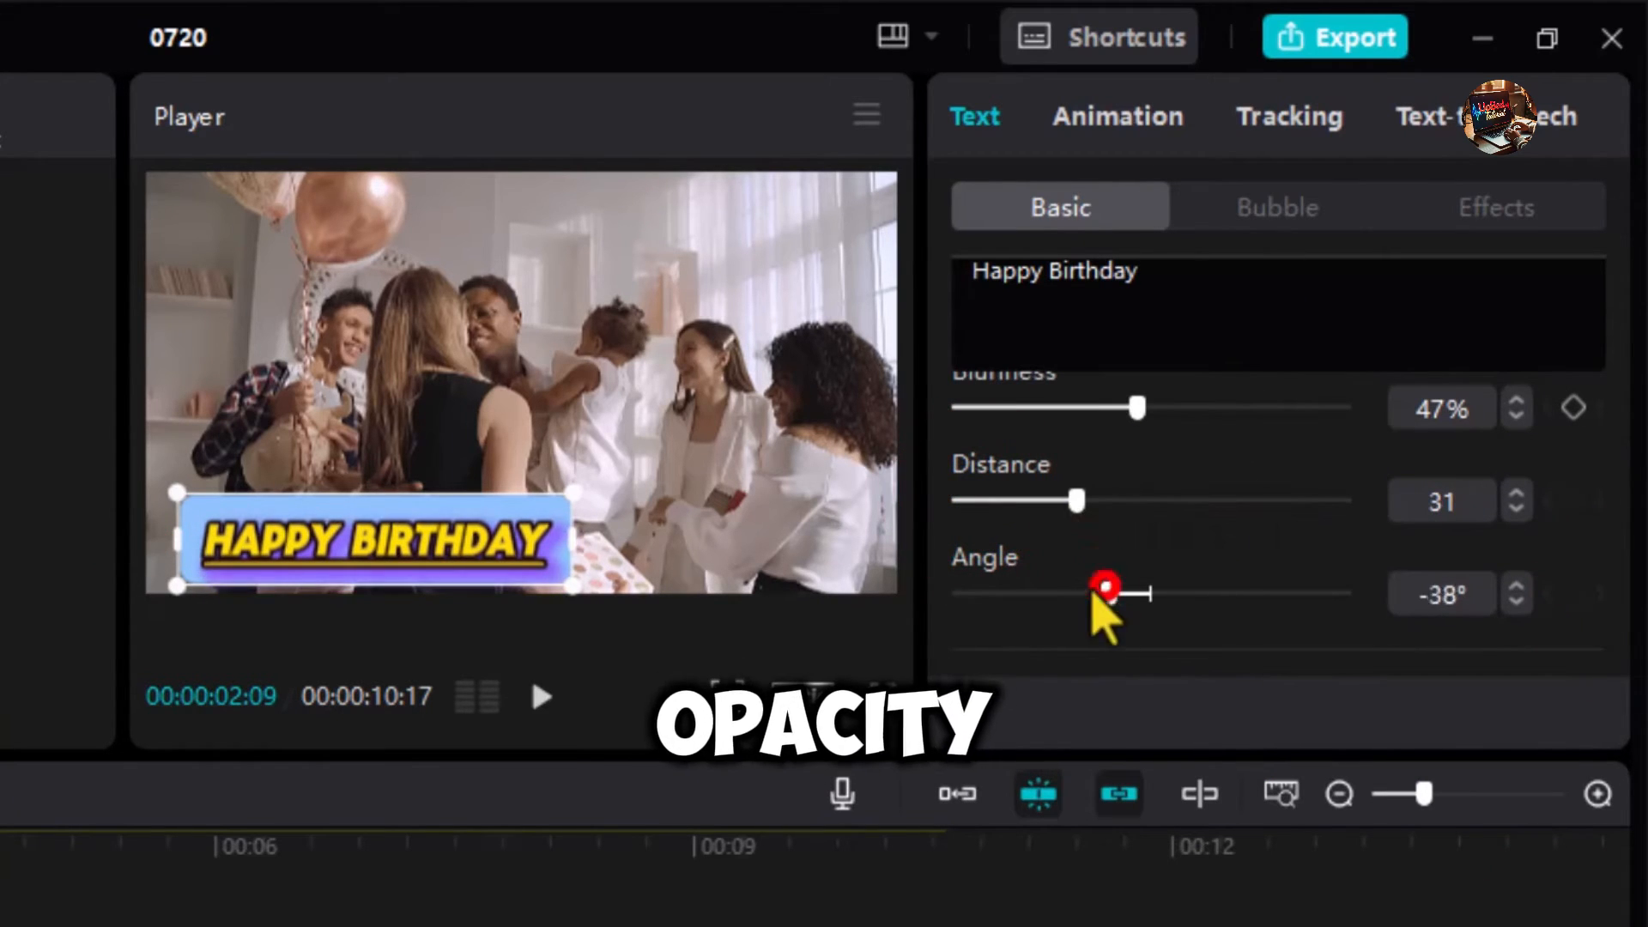
left_click_drag(1106, 591, 1165, 511)
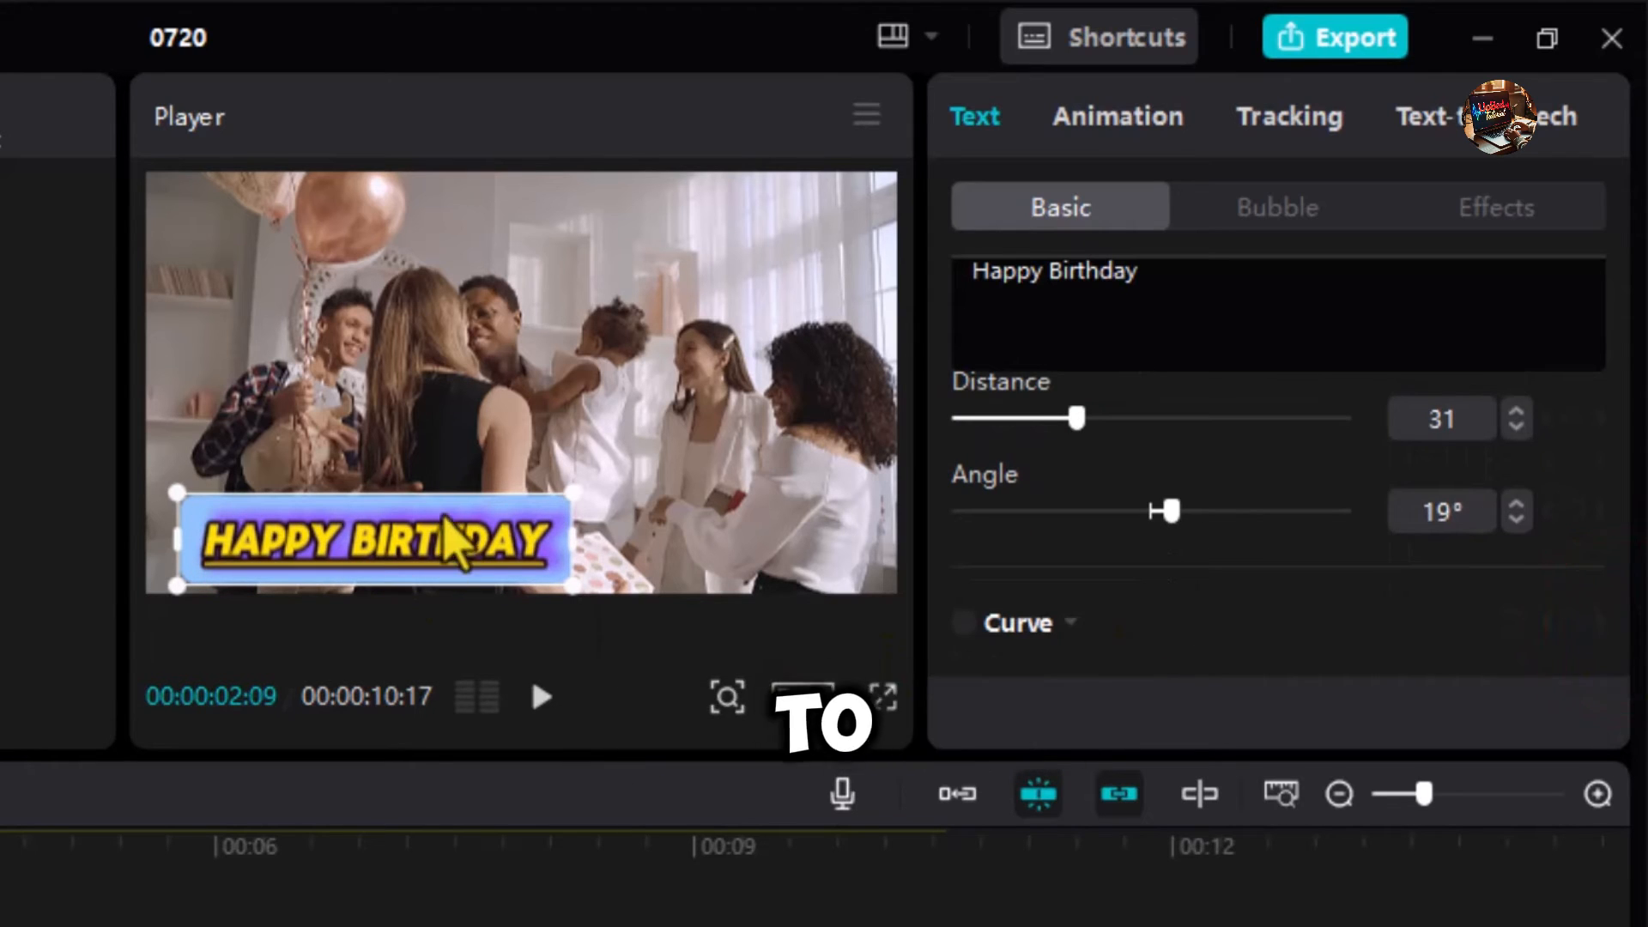
left_click(1493, 206)
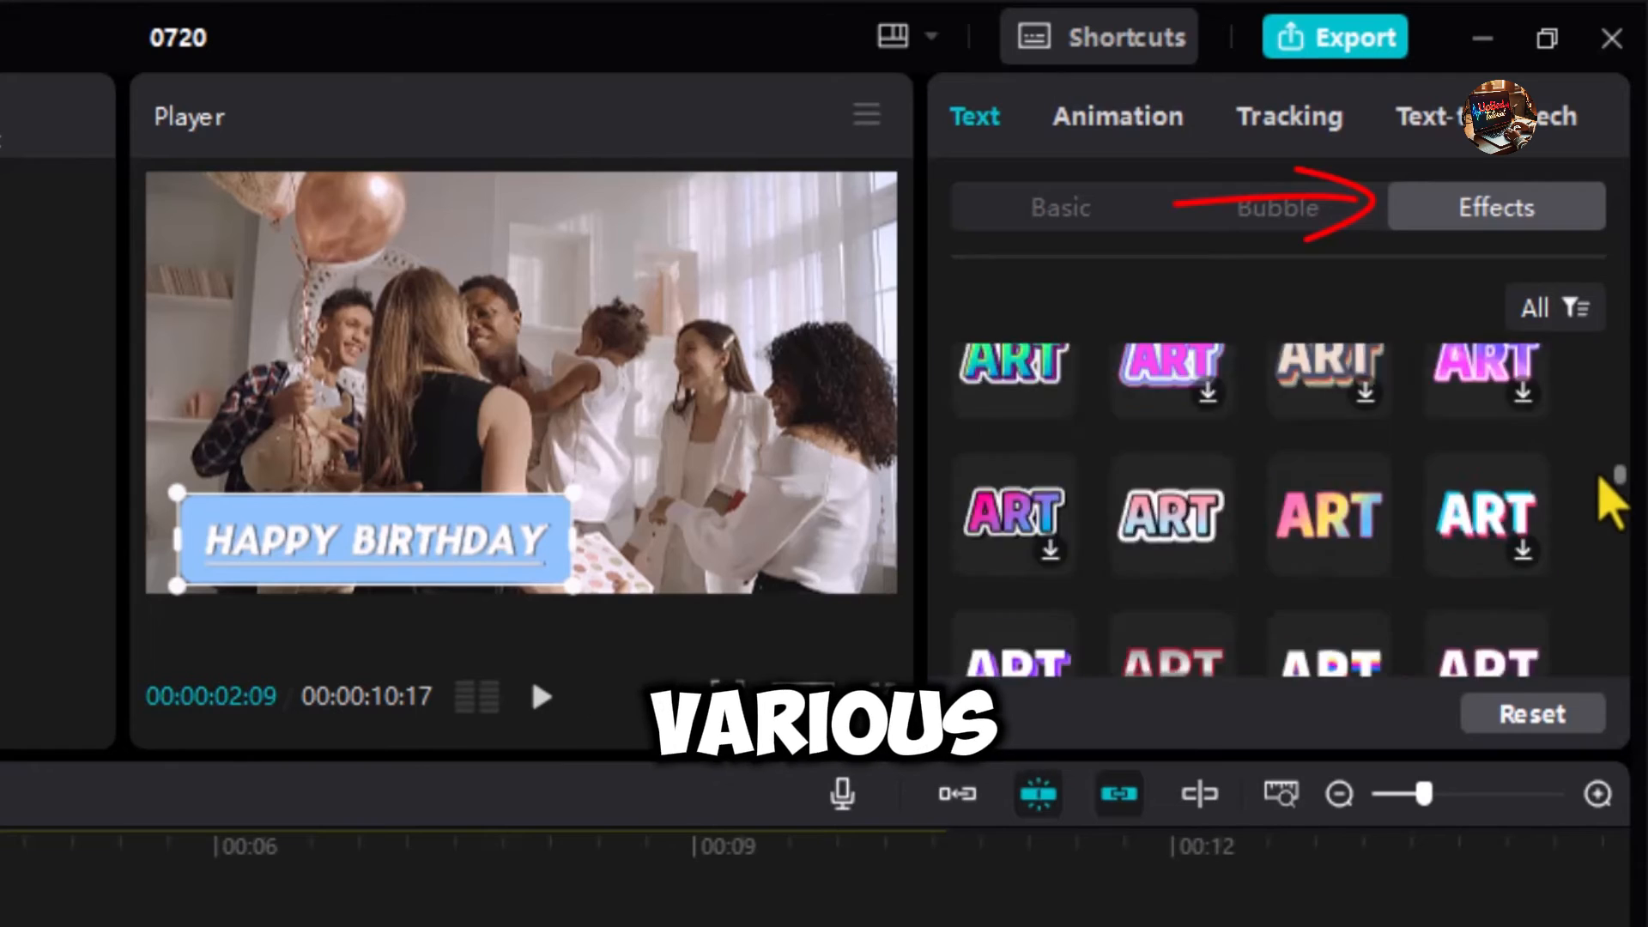
Apply the Jolt forward In animation to the title
left_click(1118, 116)
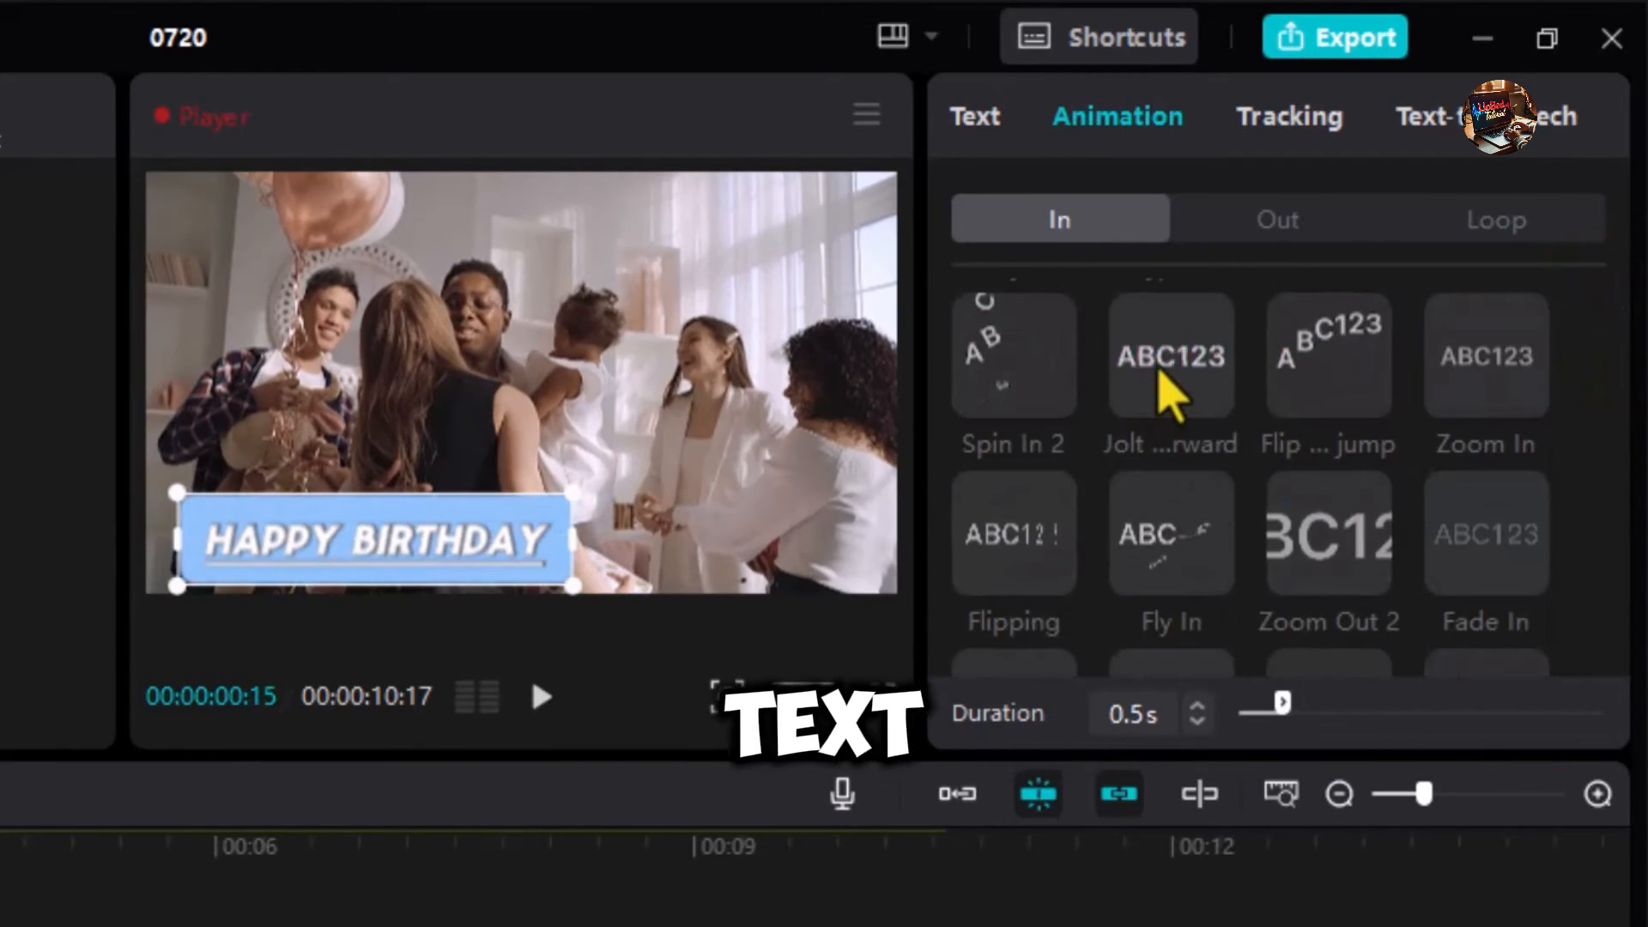
left_click(1170, 355)
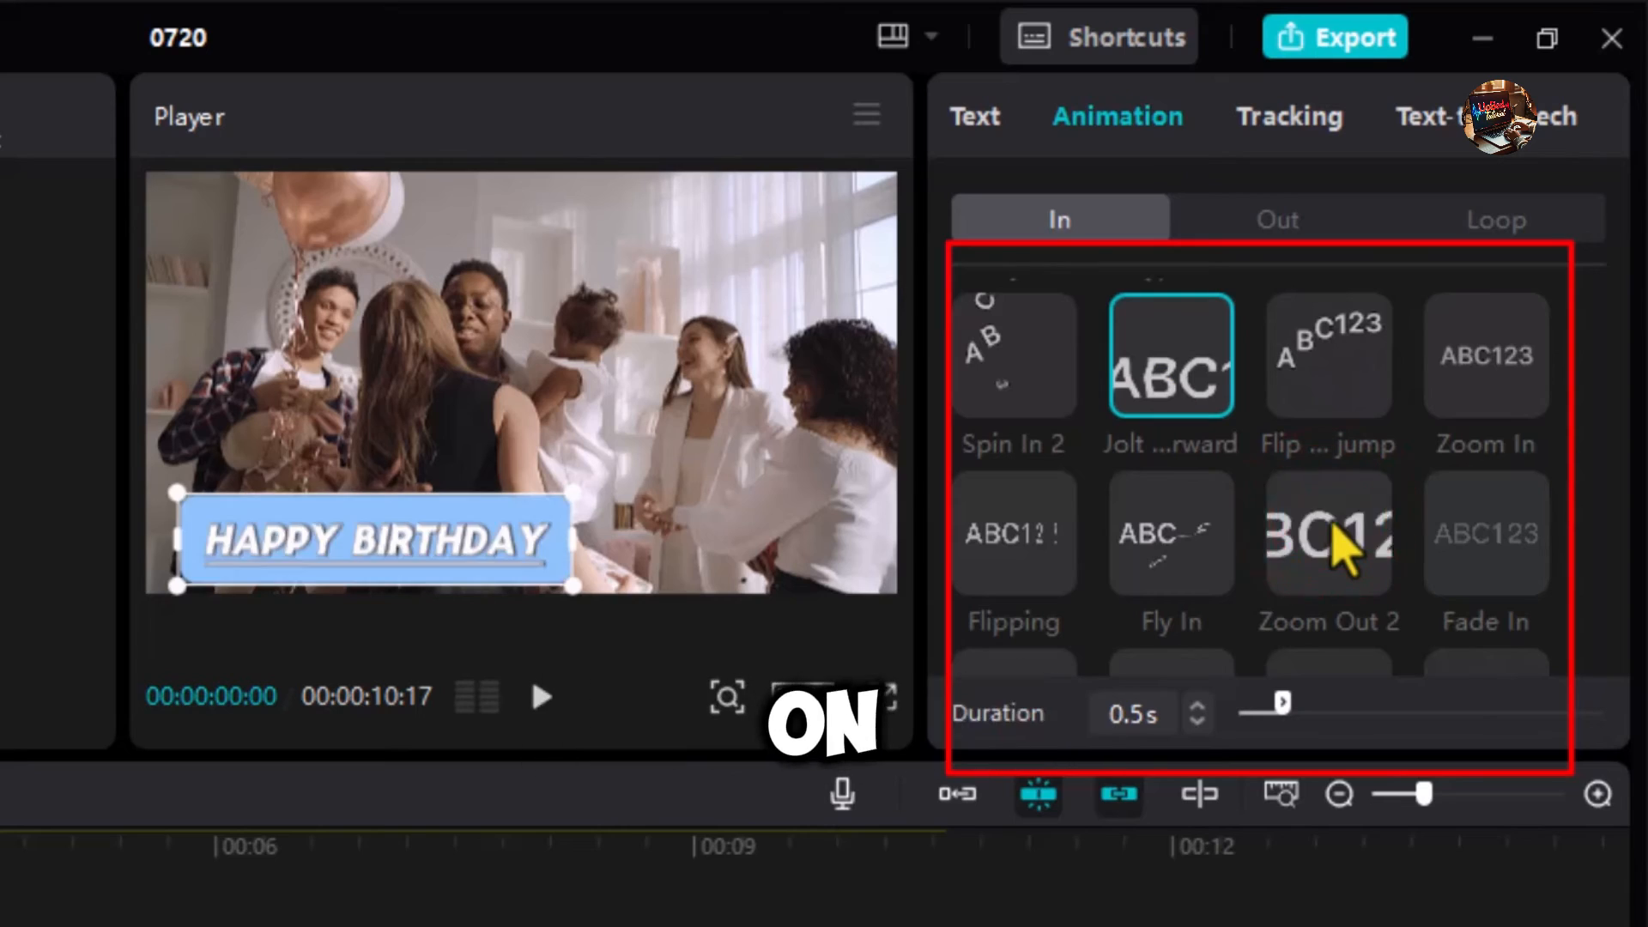
left_click(1494, 219)
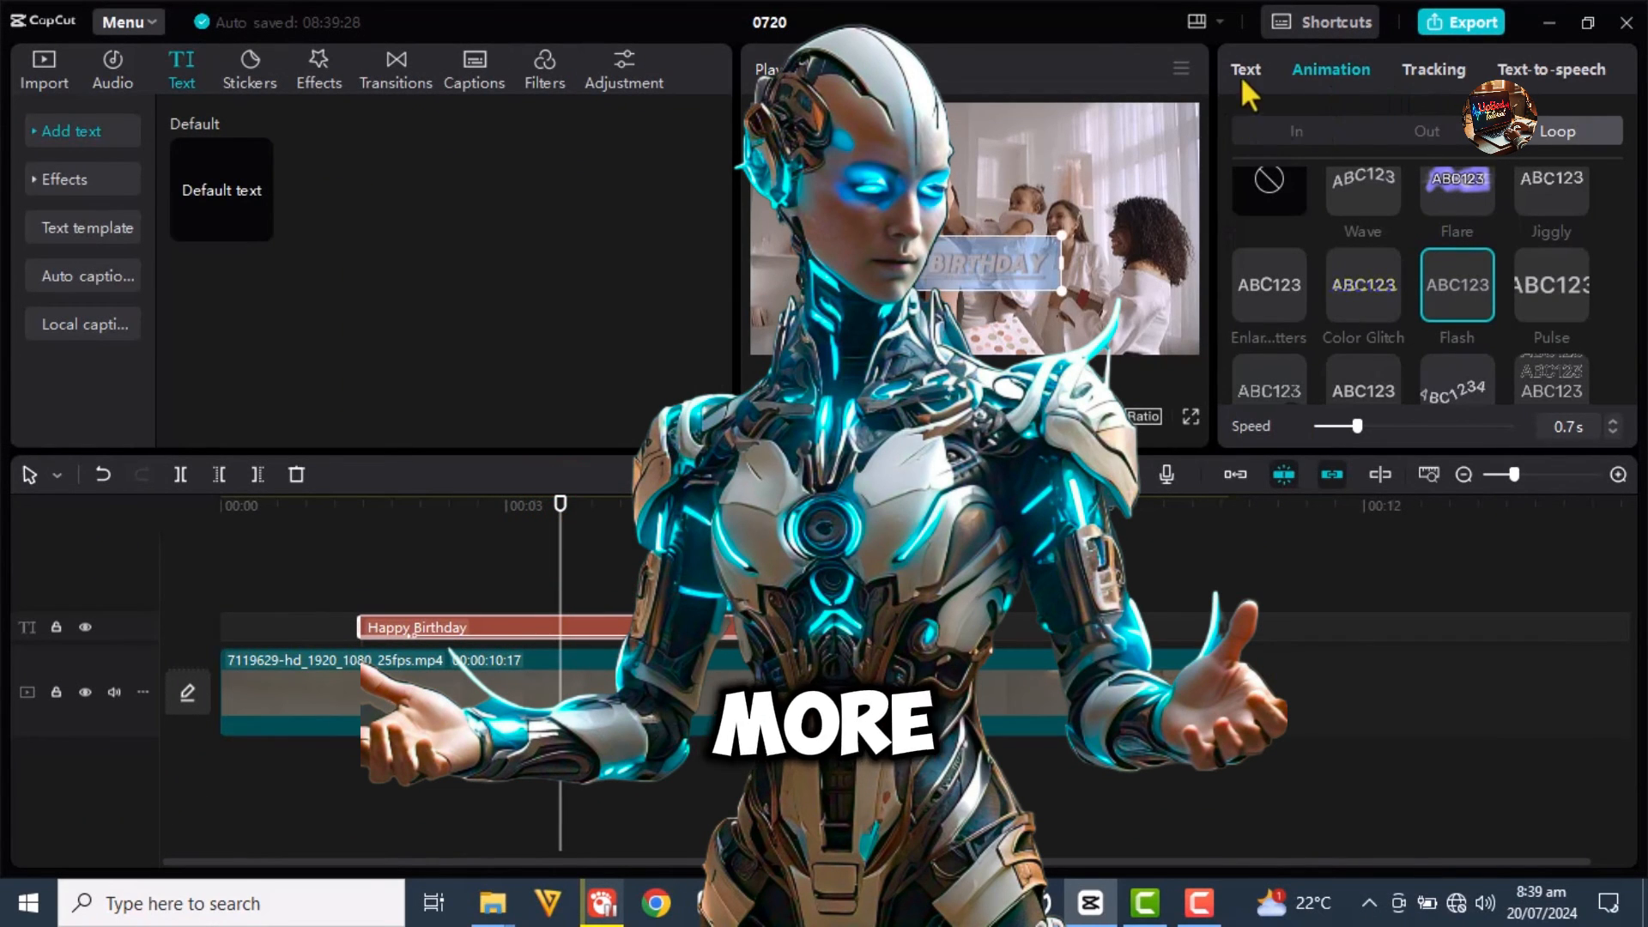
Return from the animation settings to the Text tab's Effects presets
left_click(1246, 70)
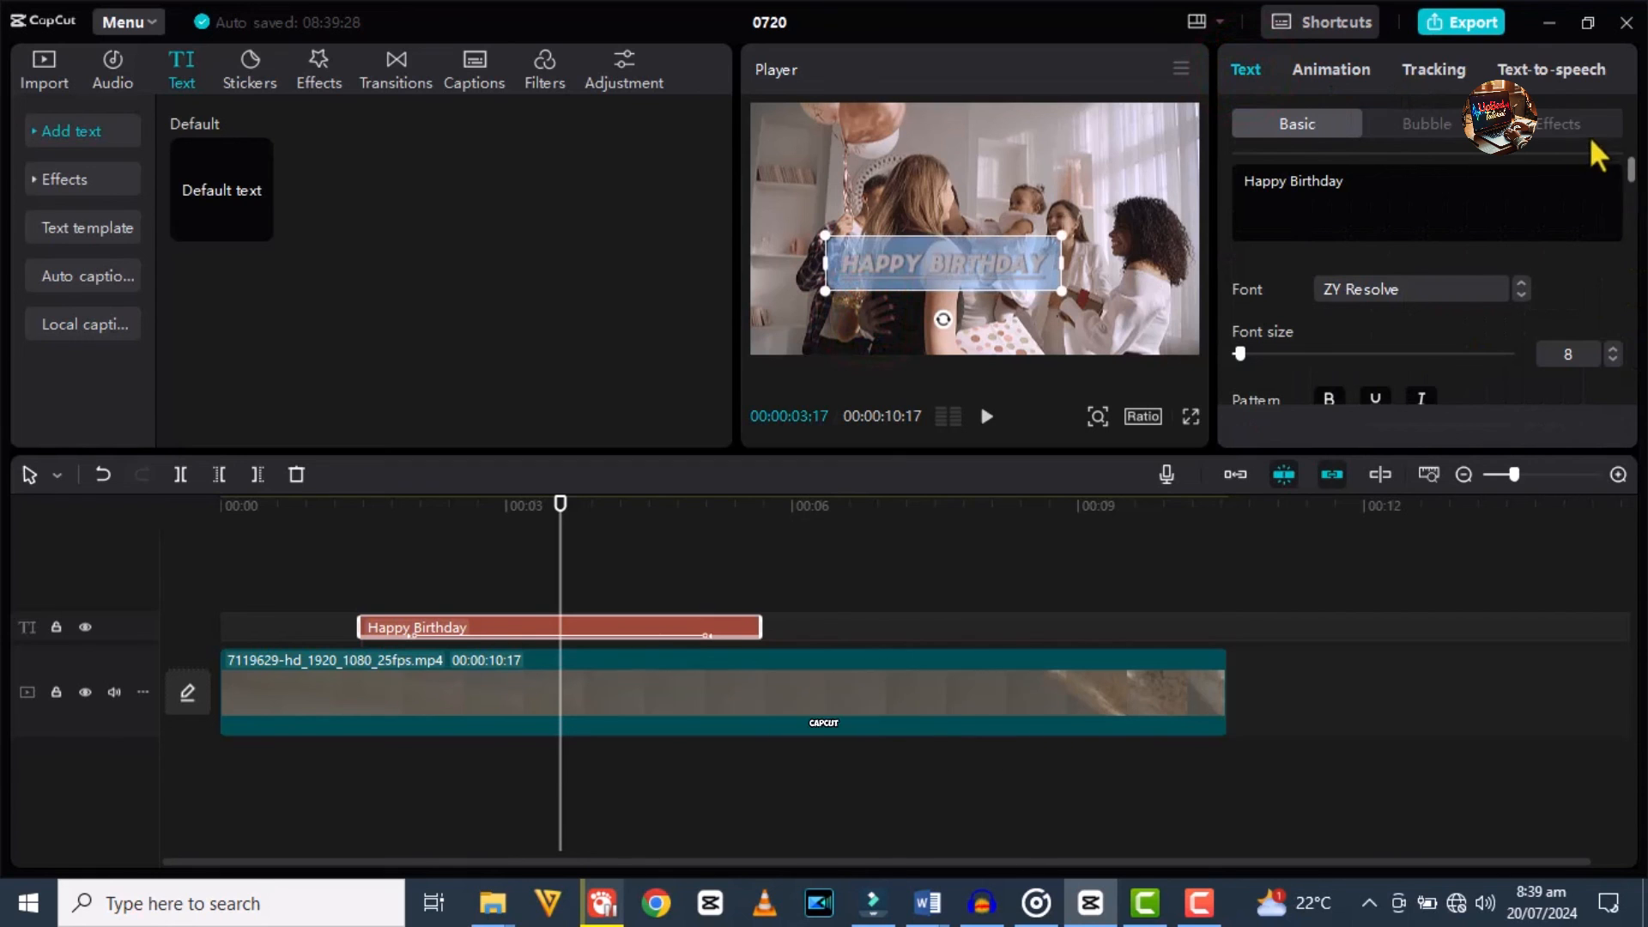
left_click(1559, 123)
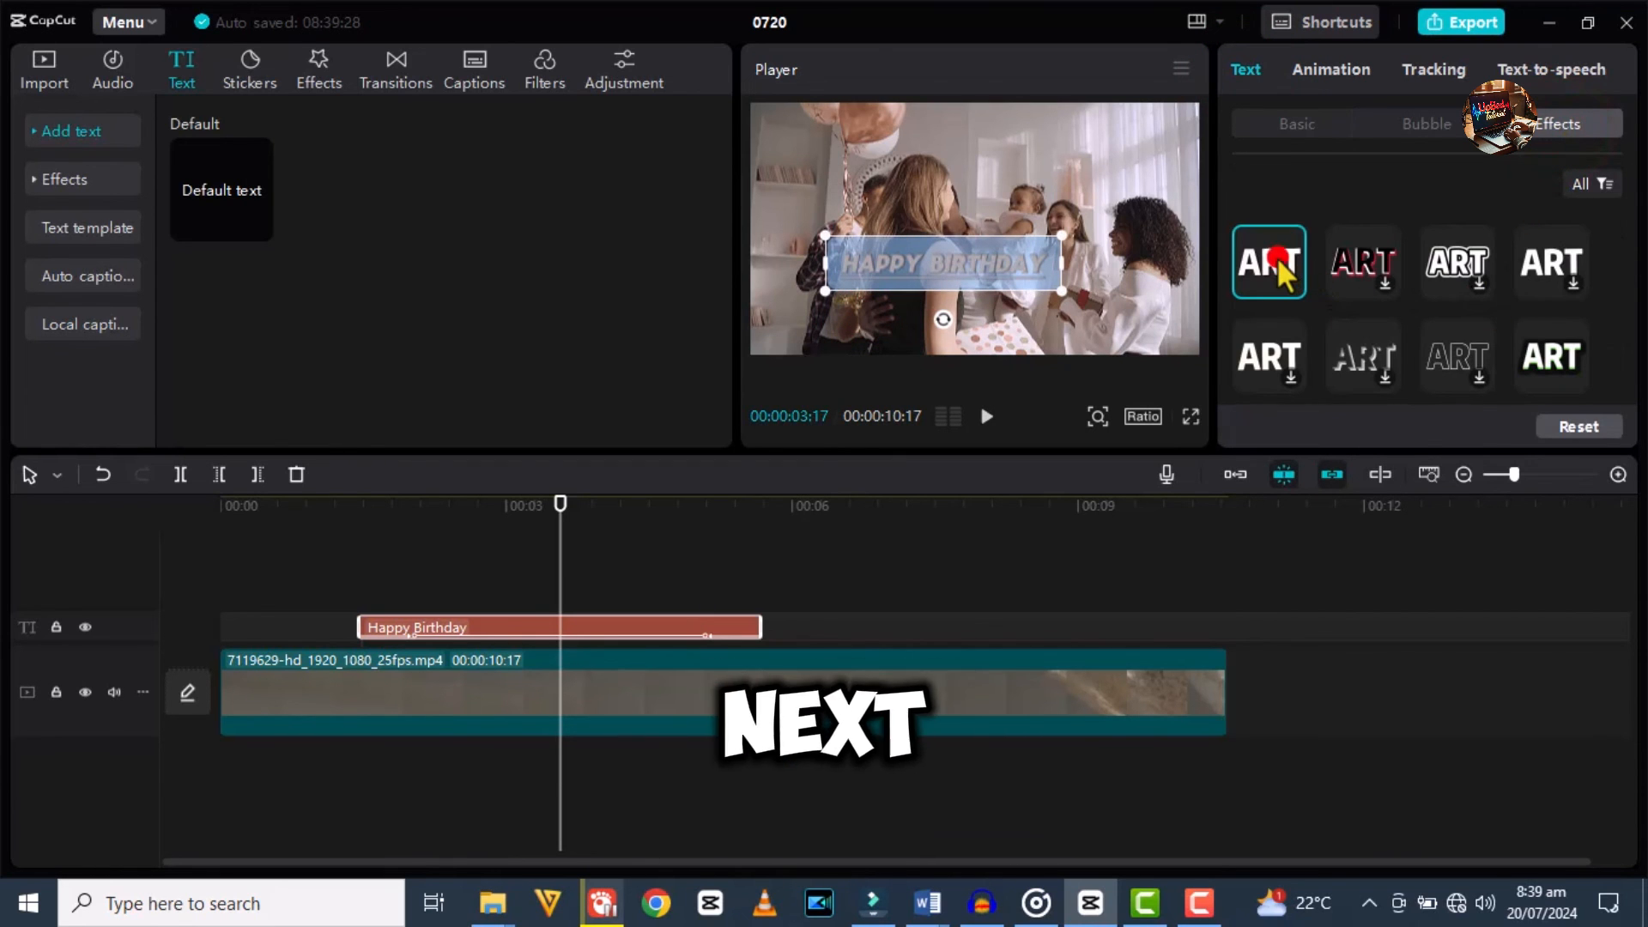